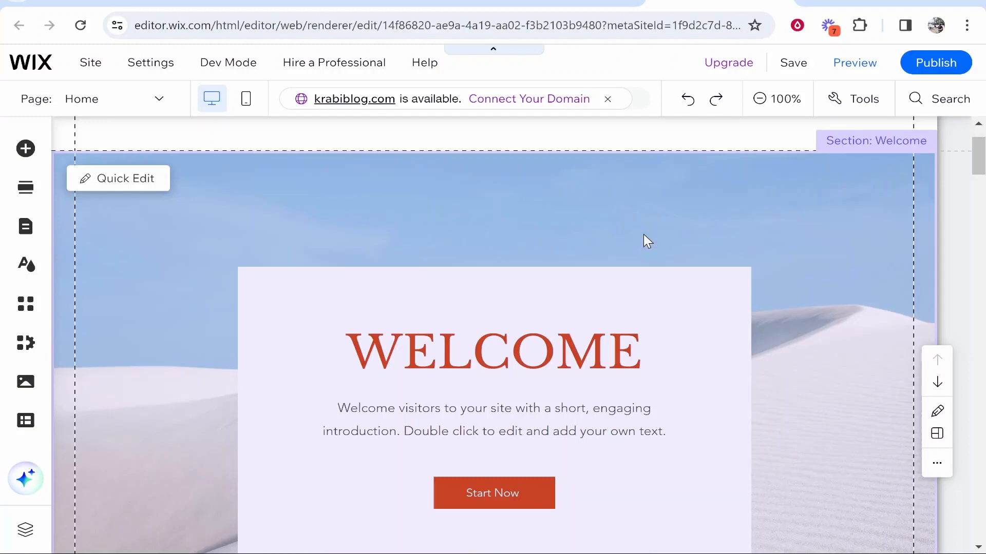
{"action": "mouse_move", "coordinate": [614, 211]}
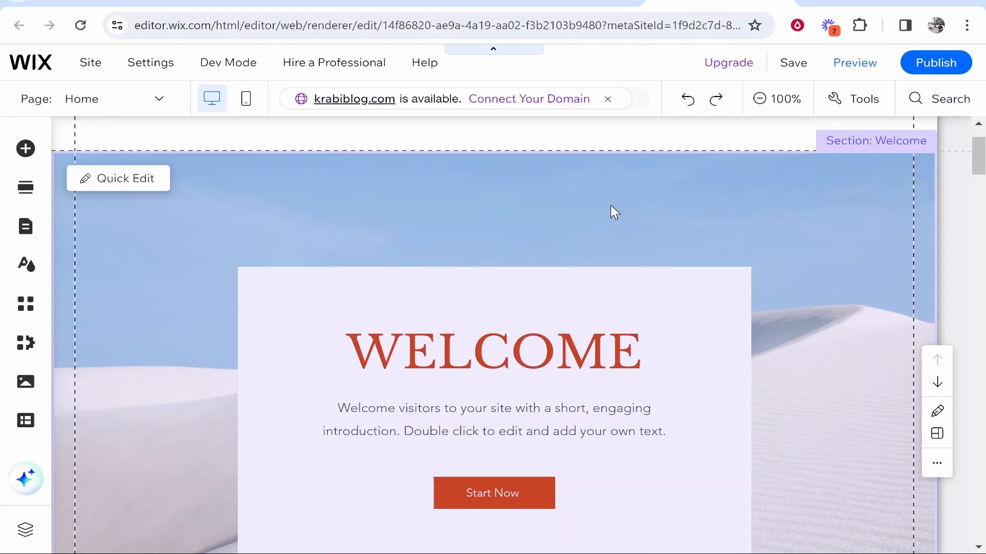
{"action": "mouse_move", "coordinate": [572, 246]}
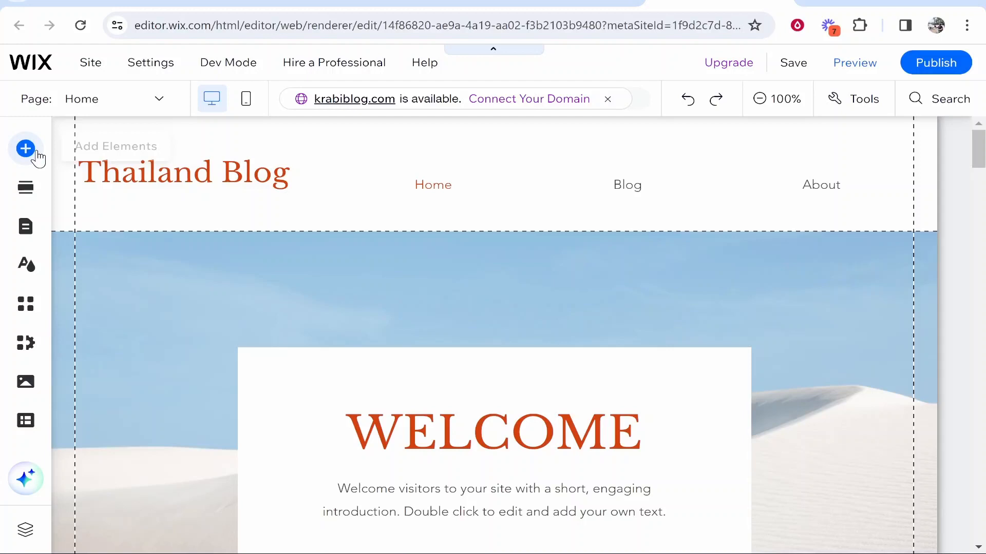
Bring up the Add Elements image catalogue and reach the Create AI Image option
{"action": "left_click", "coordinate": [25, 148]}
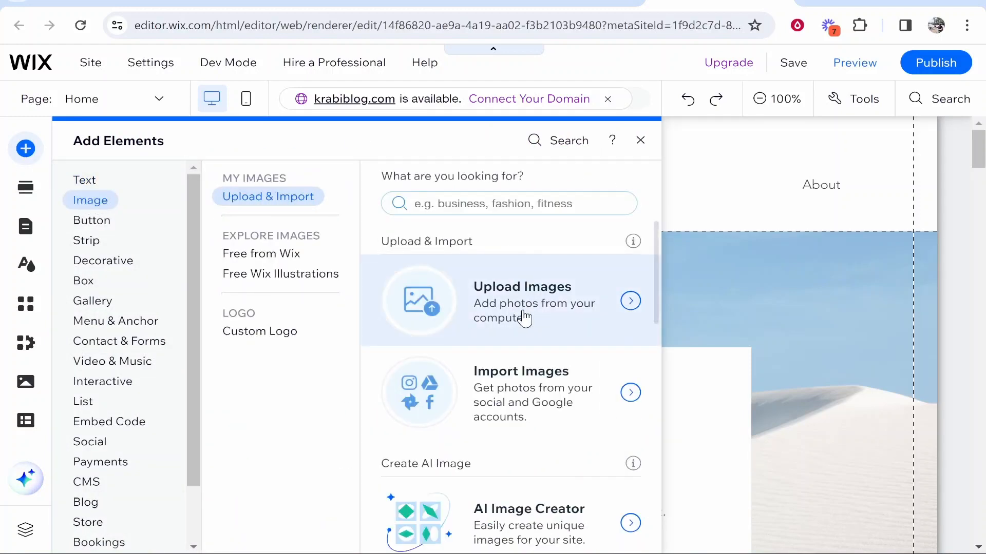
{"action": "scroll", "scroll_direction": "down", "scroll_amount": 3}
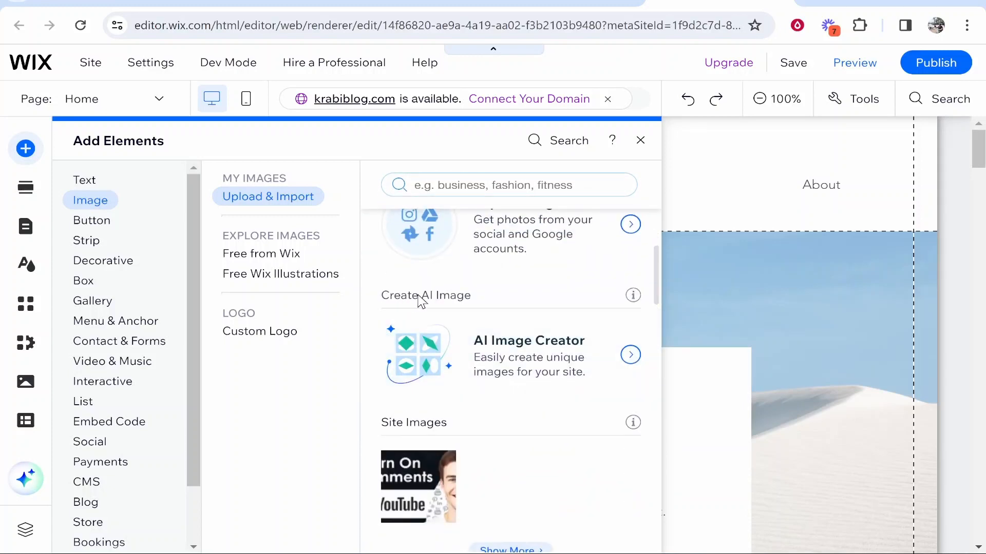
{"action": "mouse_move", "coordinate": [438, 353]}
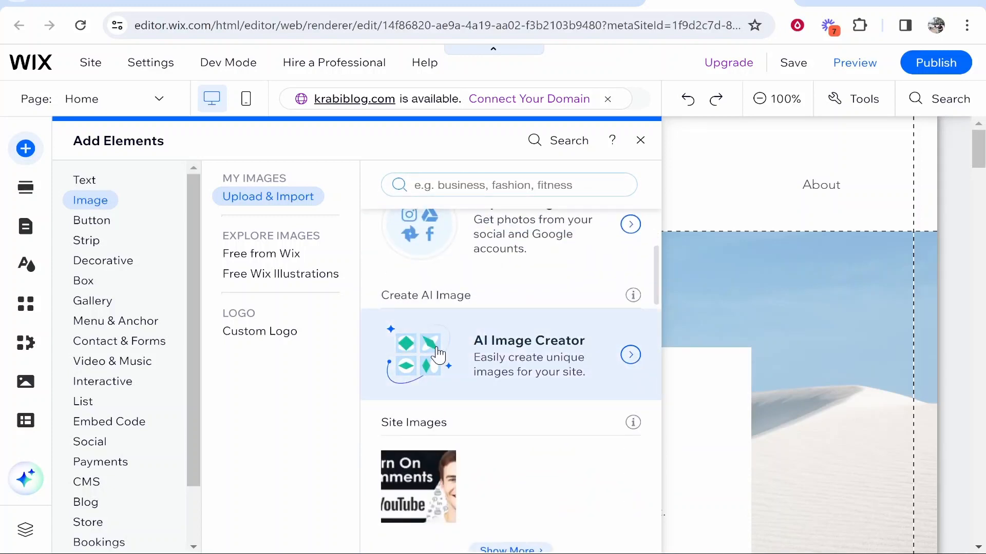
Launch the AI Image Creator in Photo Studio and review the available style choices
{"action": "left_click", "coordinate": [528, 356]}
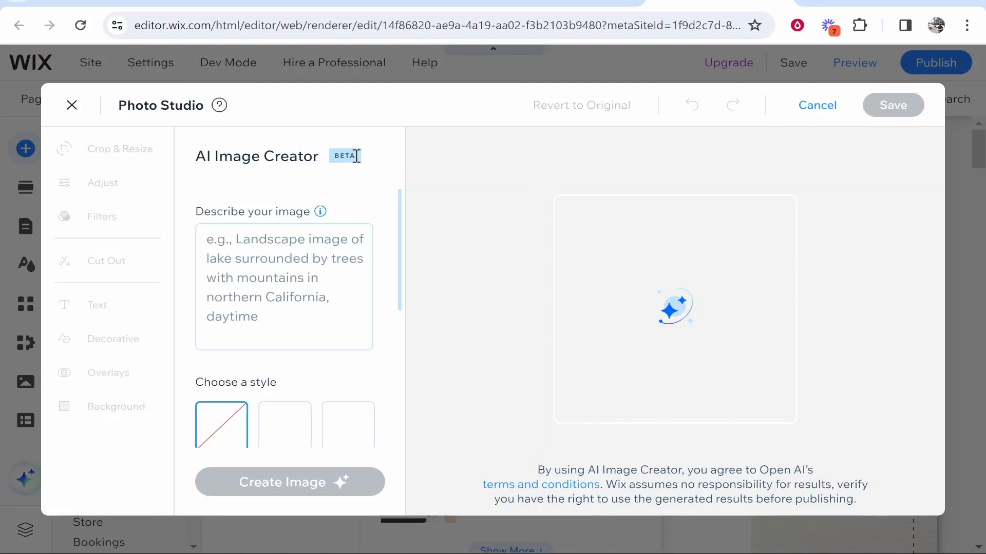
{"action": "mouse_move", "coordinate": [259, 146]}
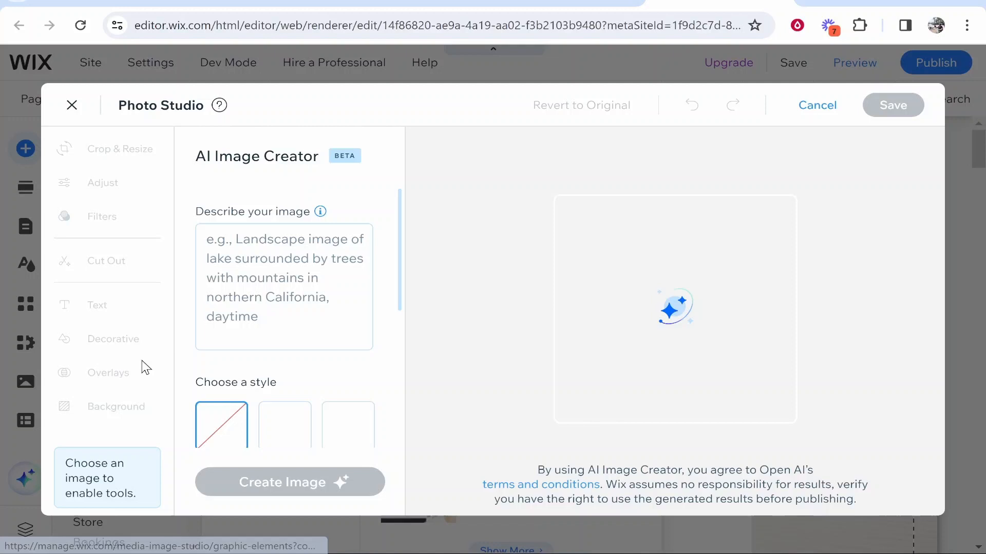
{"action": "scroll", "scroll_direction": "down", "scroll_amount": 3}
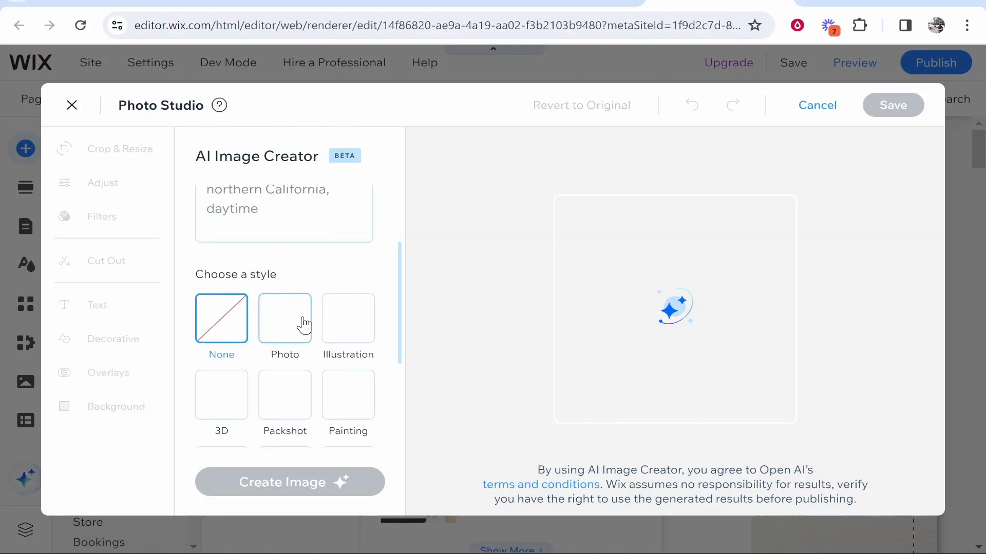
{"action": "scroll", "scroll_direction": "down", "scroll_amount": 3}
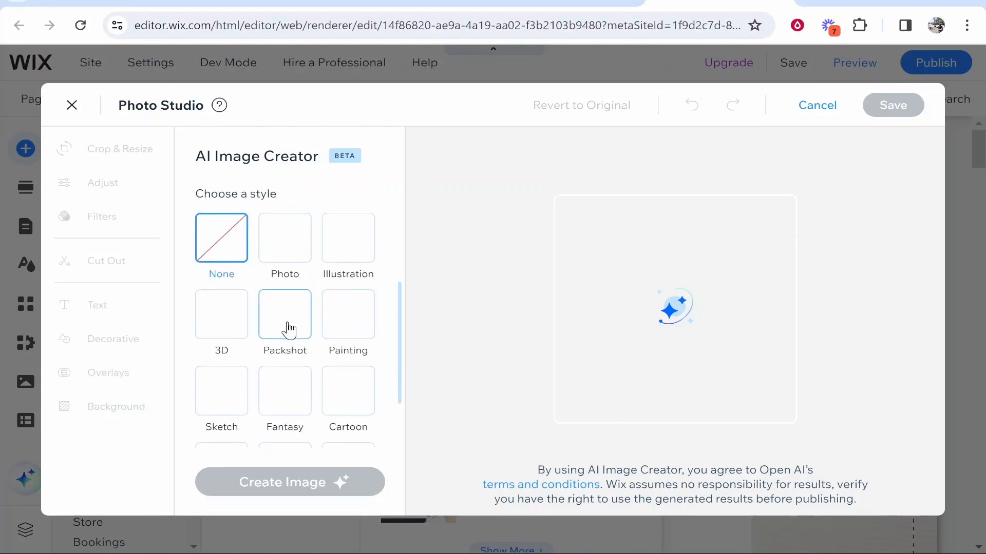
{"action": "scroll", "scroll_direction": "down", "scroll_amount": 3}
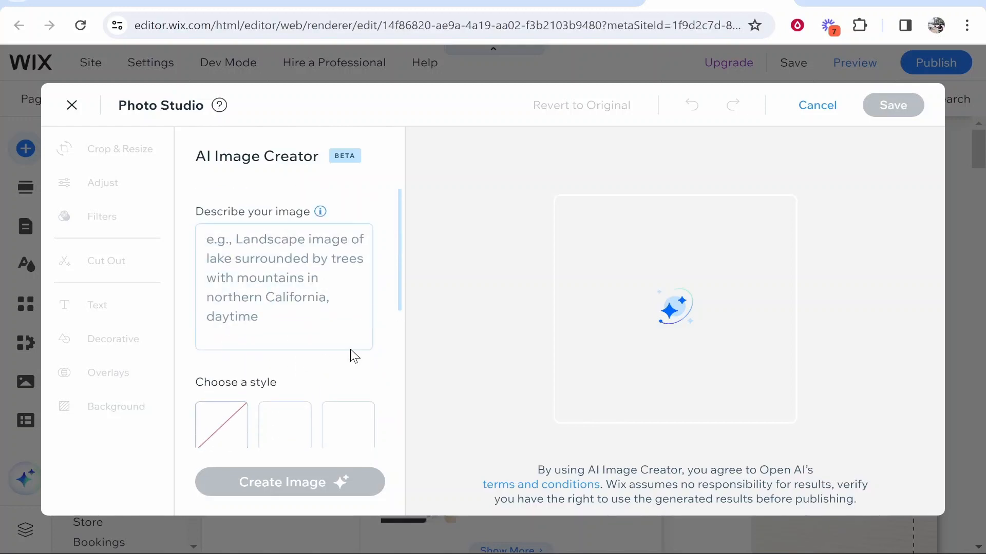
Generate a Cartoon image from 'A penguin, riding on a rollercoaster. Big eyes. Smiling. Happy.'
{"action": "left_click", "coordinate": [283, 286]}
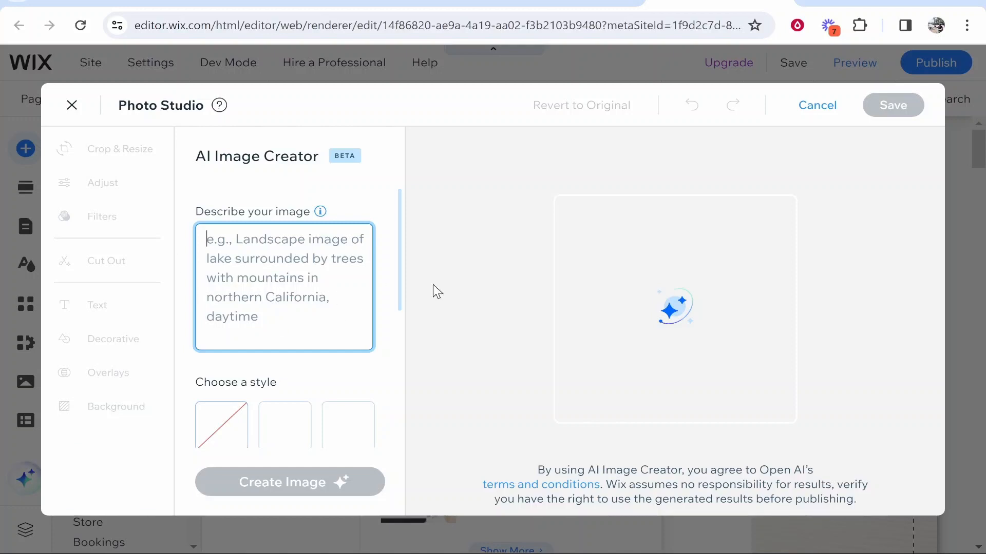
{"action": "type", "text": "A penguin, riding on a rollercoaster. Big eyes. Smiling. Happy."}
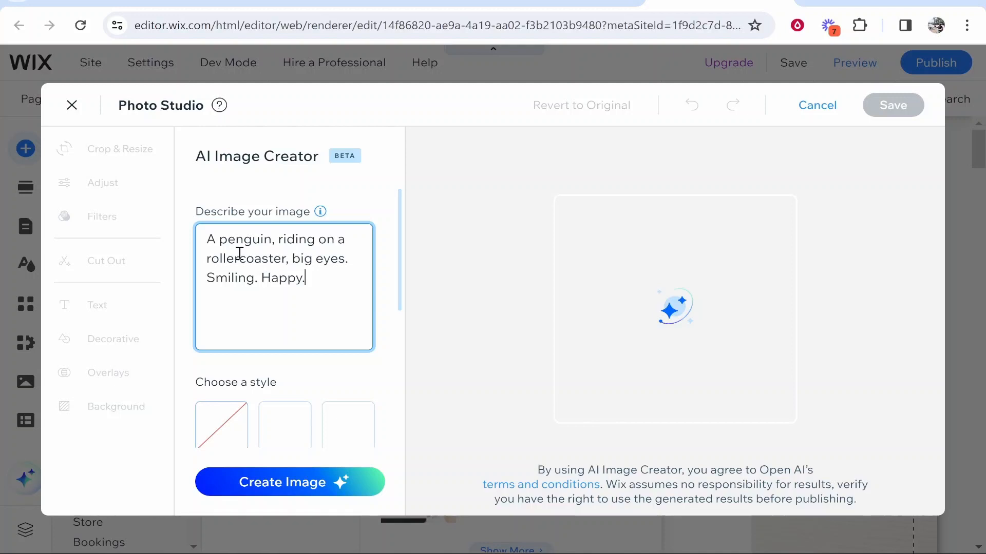
{"action": "left_click", "coordinate": [348, 337]}
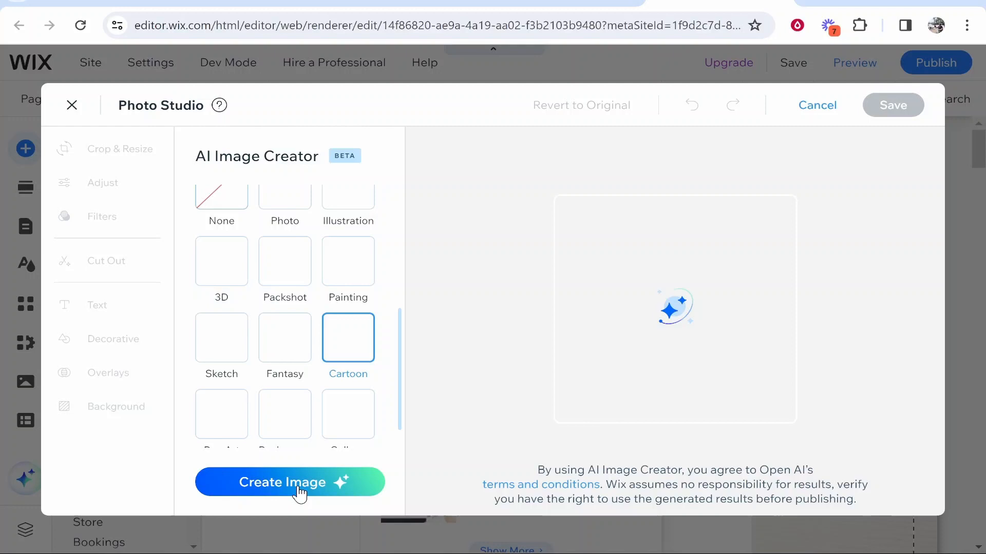
{"action": "left_click", "coordinate": [290, 482]}
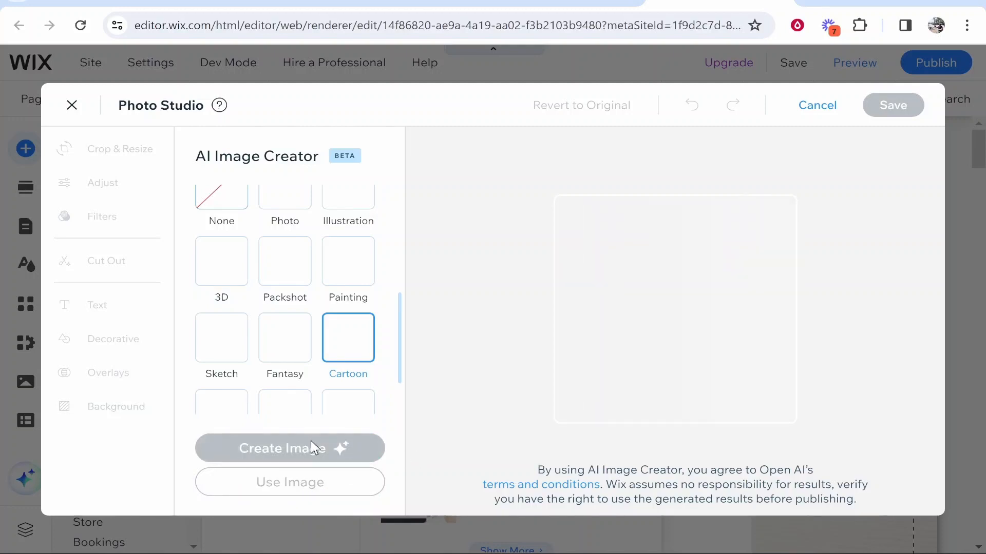
{"action": "mouse_move", "coordinate": [514, 259]}
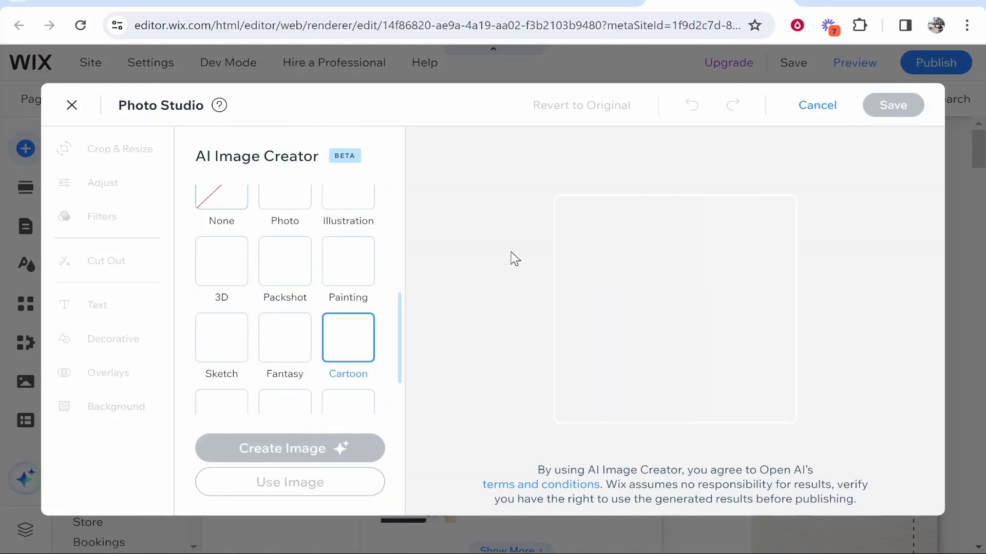
{"action": "mouse_move", "coordinate": [695, 443]}
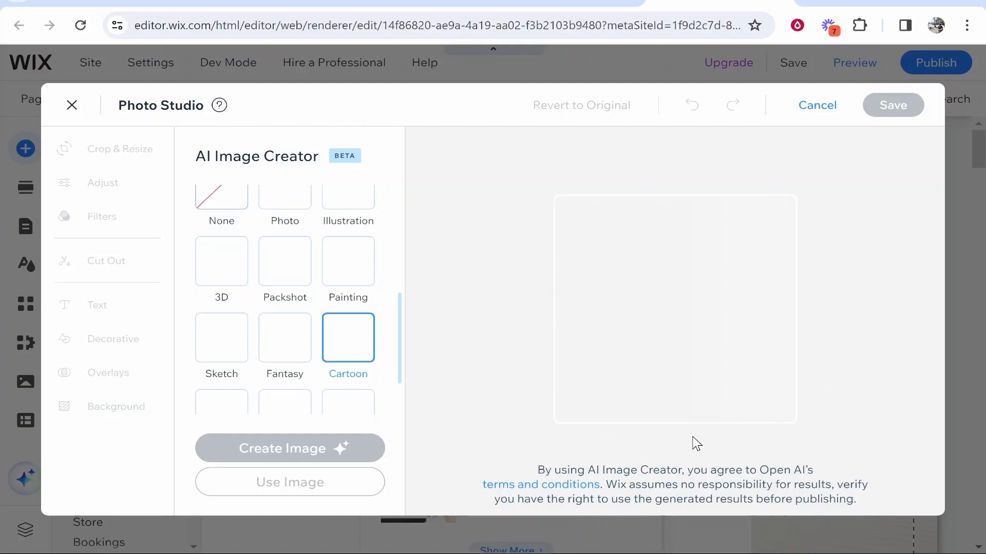
{"action": "left_click", "coordinate": [290, 449]}
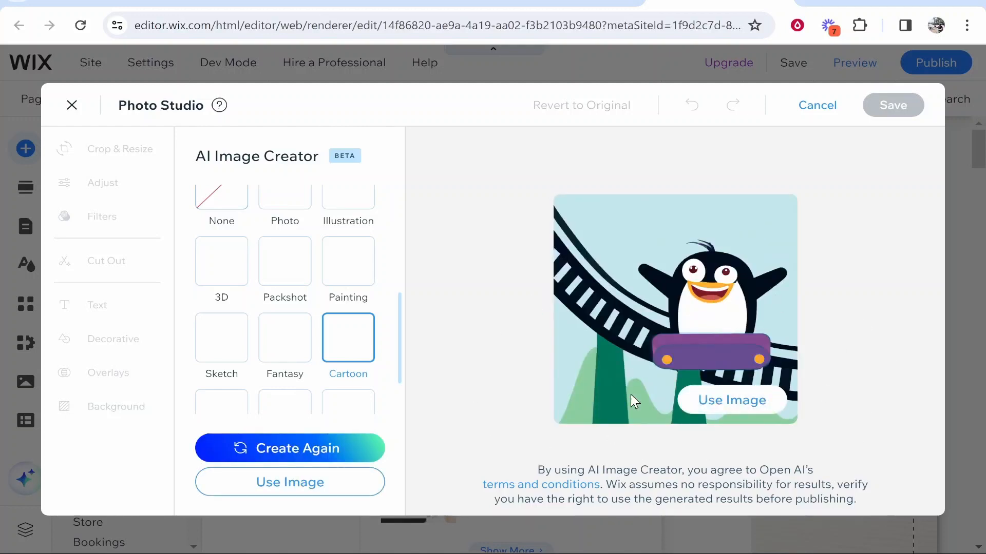
{"action": "mouse_move", "coordinate": [656, 289]}
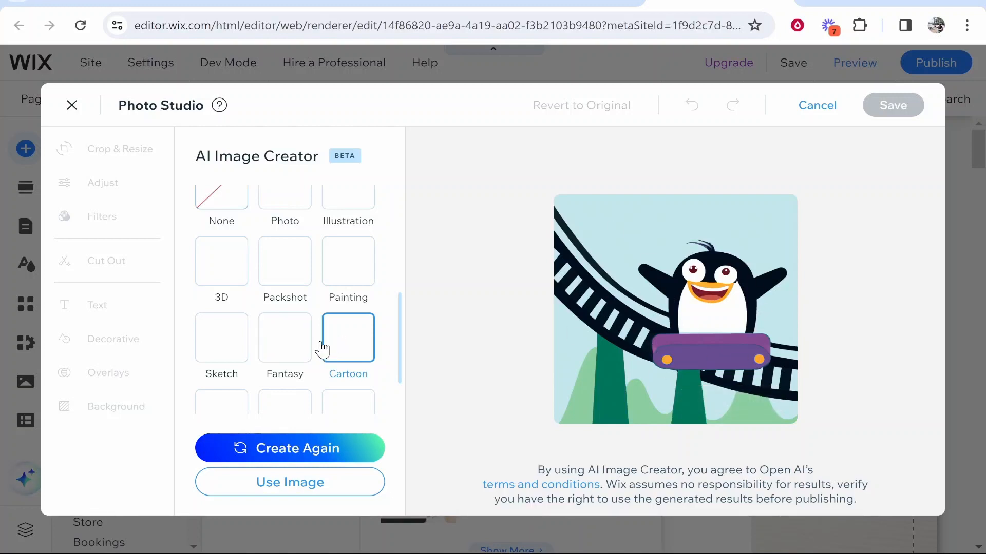
{"action": "mouse_move", "coordinate": [377, 200]}
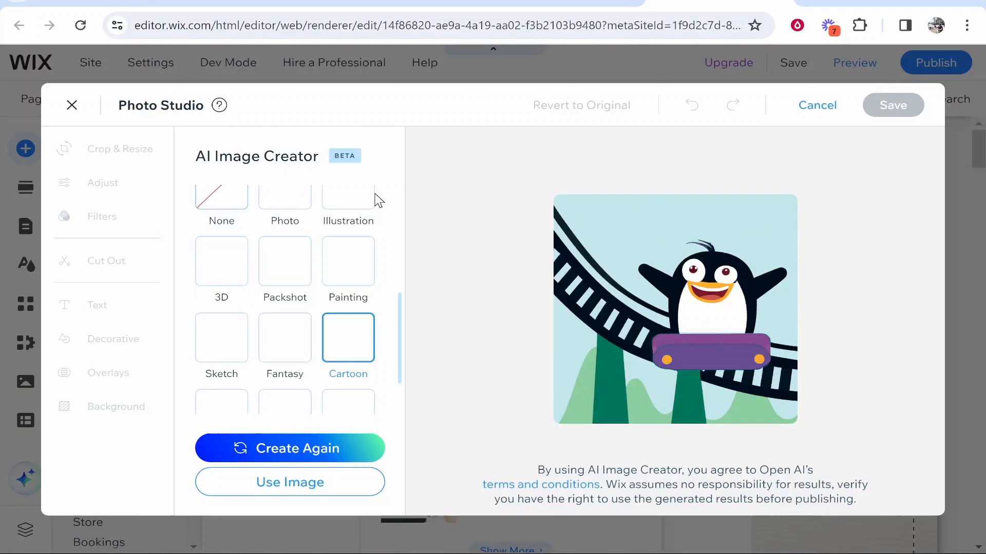
Regenerate the penguin in Illustration, 3D and Photo styles, ending on the Photo version
{"action": "left_click", "coordinate": [348, 193]}
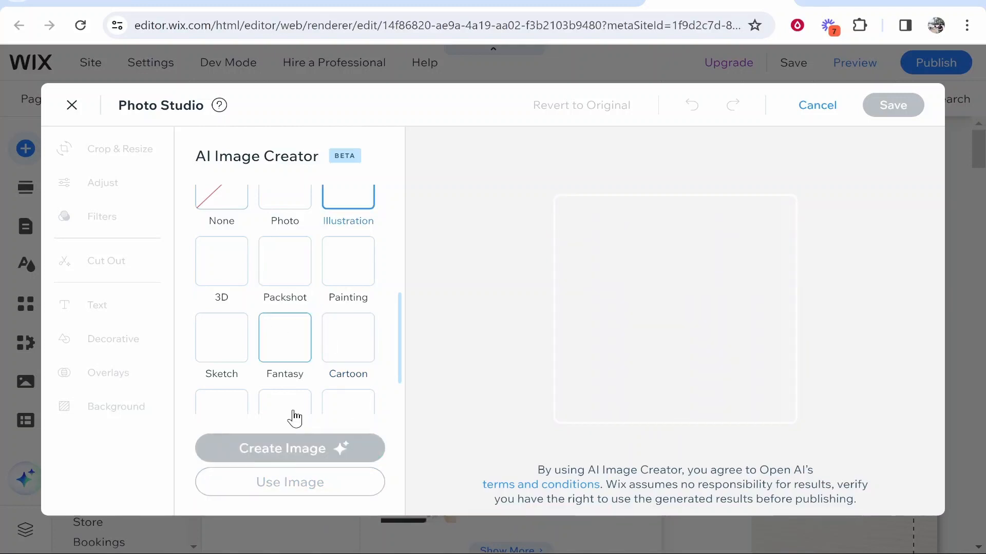
{"action": "left_click", "coordinate": [290, 448]}
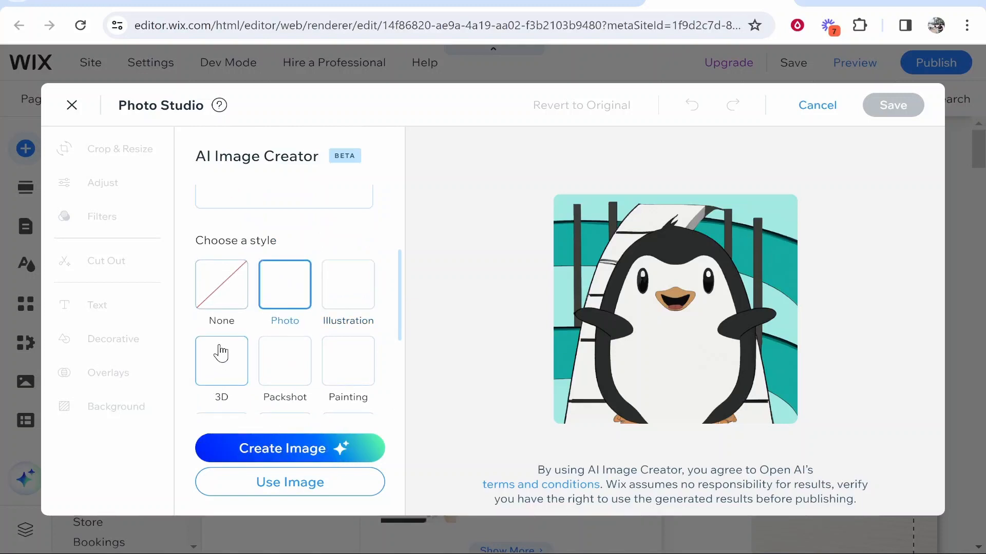
{"action": "left_click", "coordinate": [222, 360]}
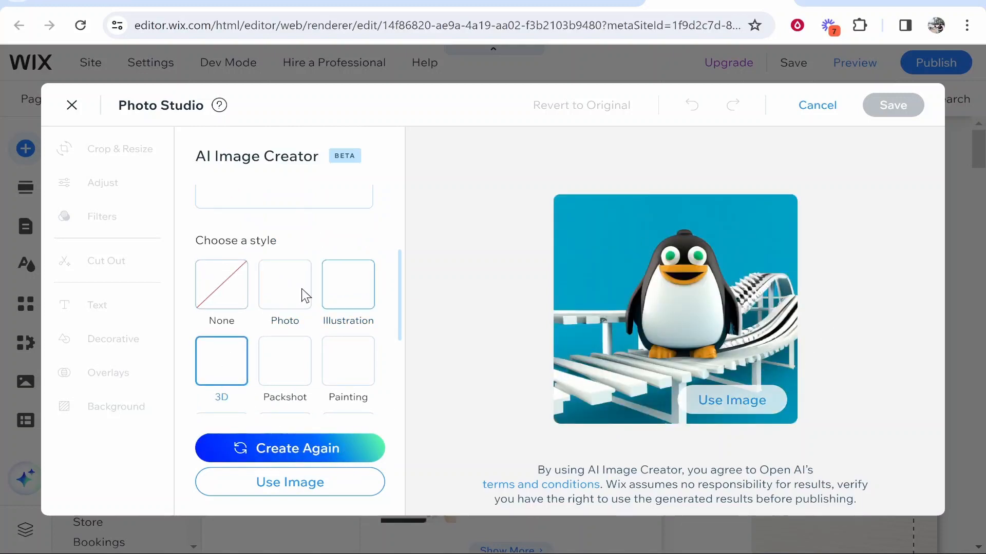
{"action": "left_click", "coordinate": [284, 285]}
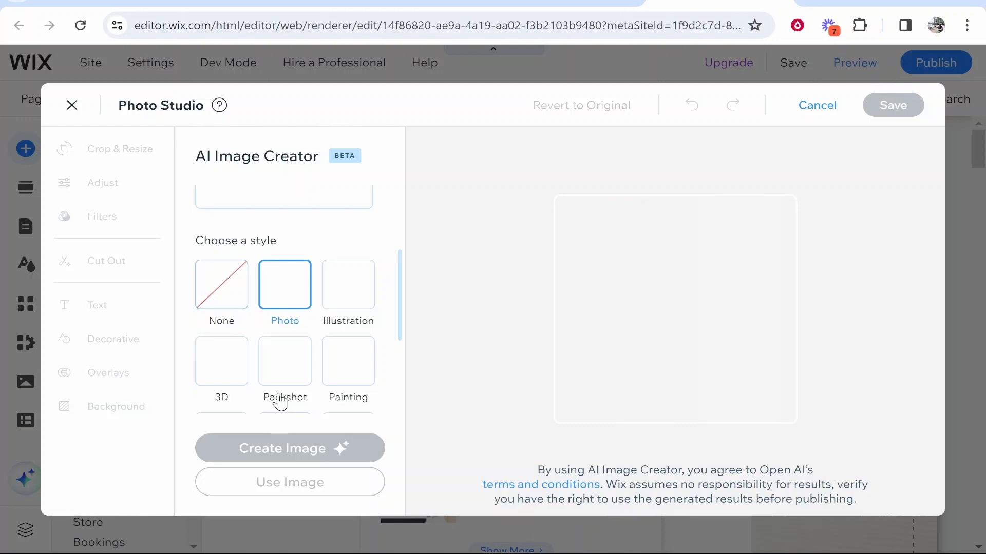
{"action": "left_click", "coordinate": [289, 448]}
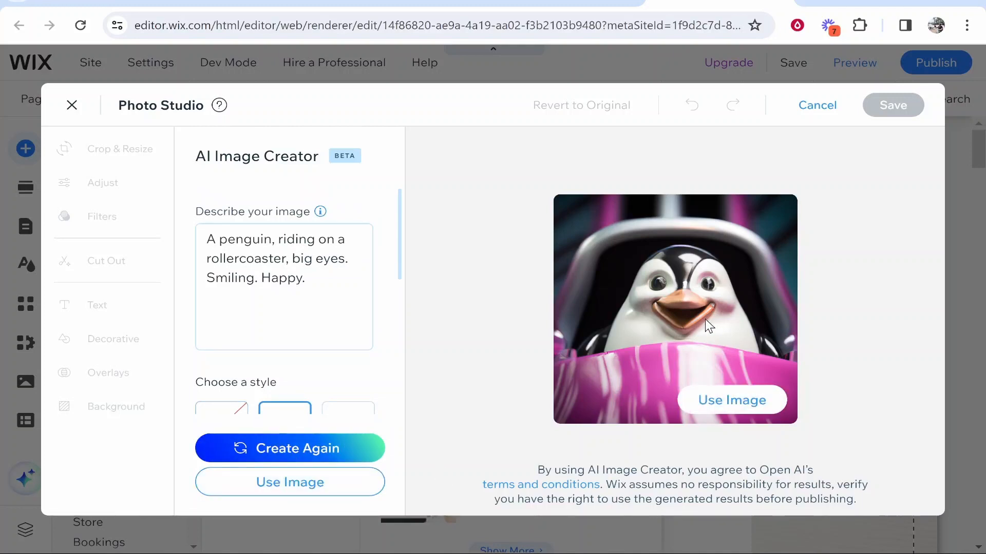
Use the photo-style penguin image and choose a crop ratio in Crop & Resize
{"action": "left_click", "coordinate": [290, 483]}
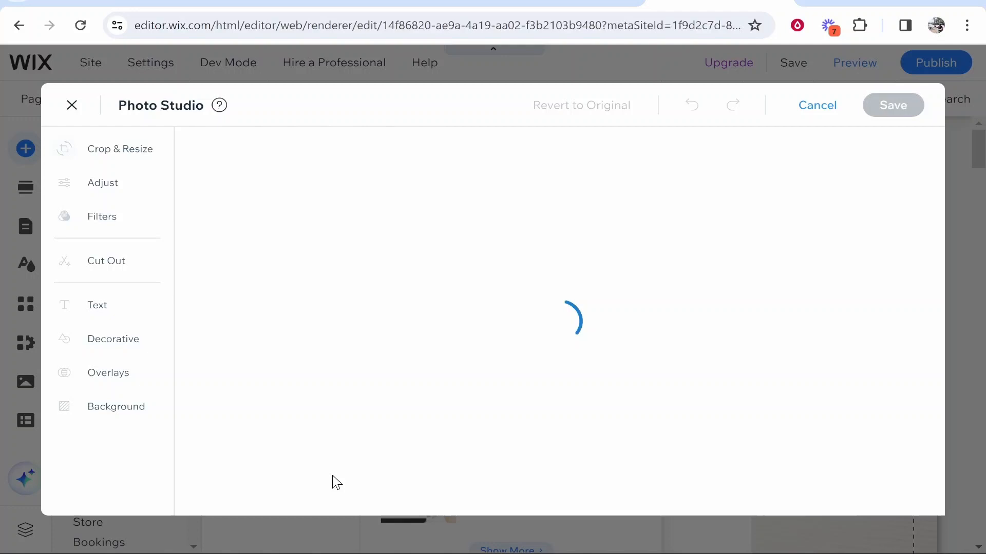
{"action": "left_click", "coordinate": [288, 226]}
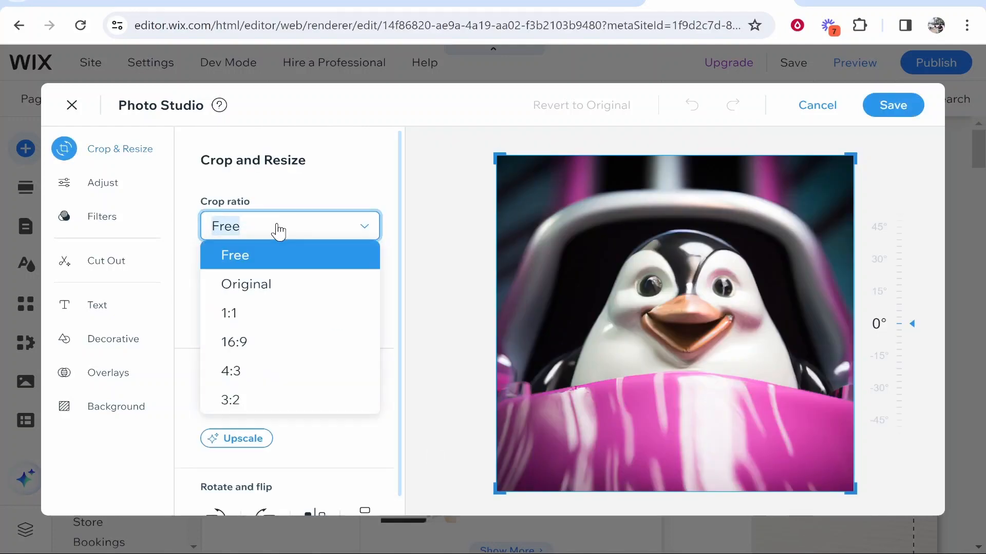
{"action": "left_click", "coordinate": [234, 341]}
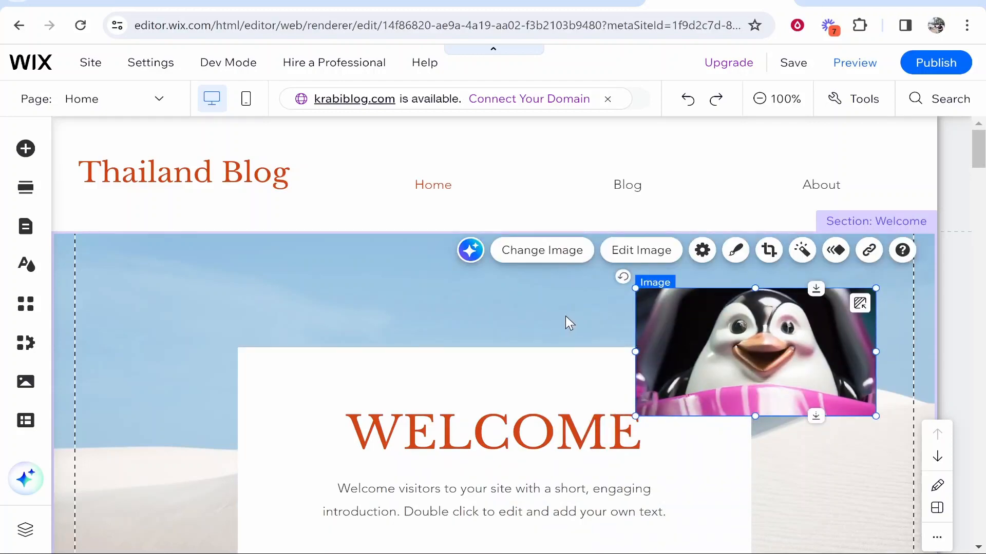
{"action": "mouse_move", "coordinate": [570, 334]}
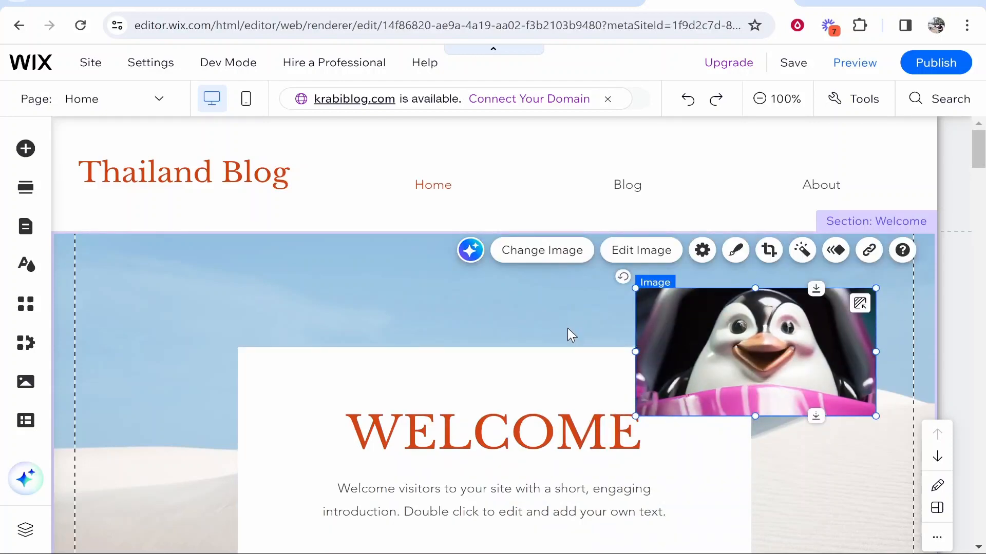